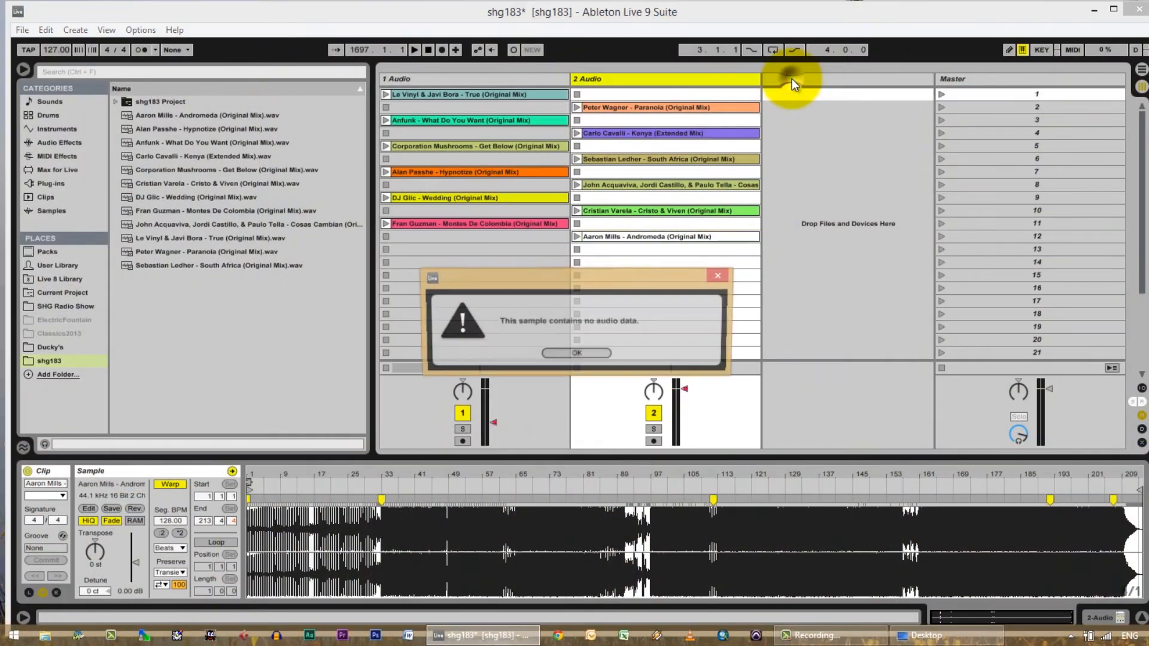
- Dismiss the no-audio-data warning and add an empty third audio track
click(576, 352)
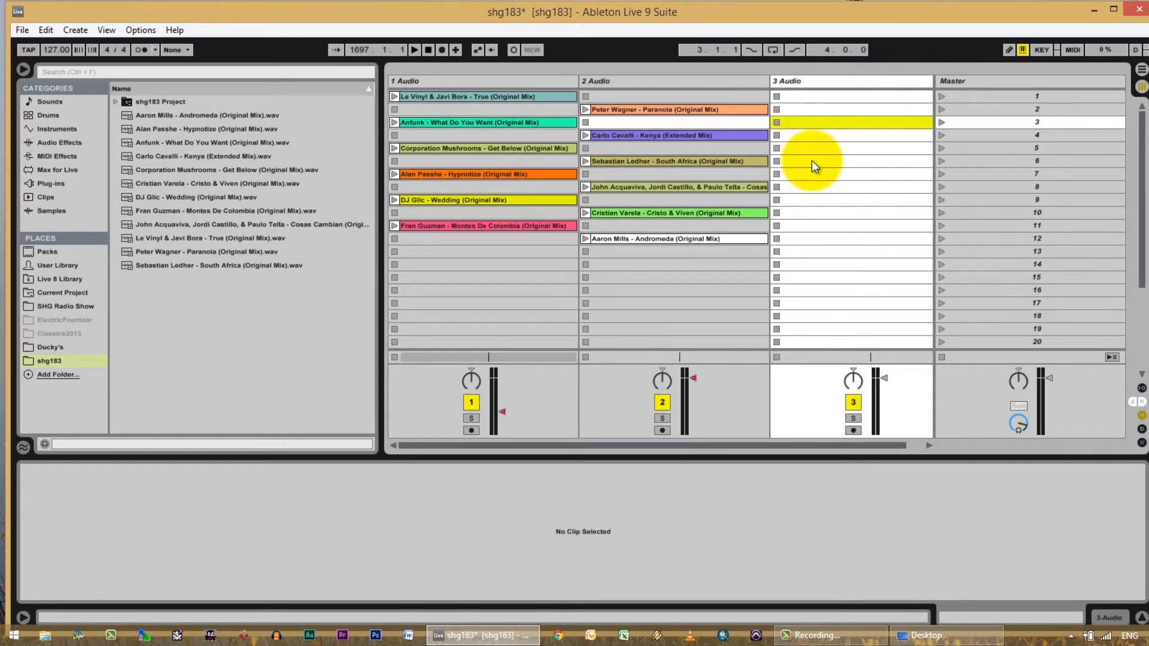
key(tab)
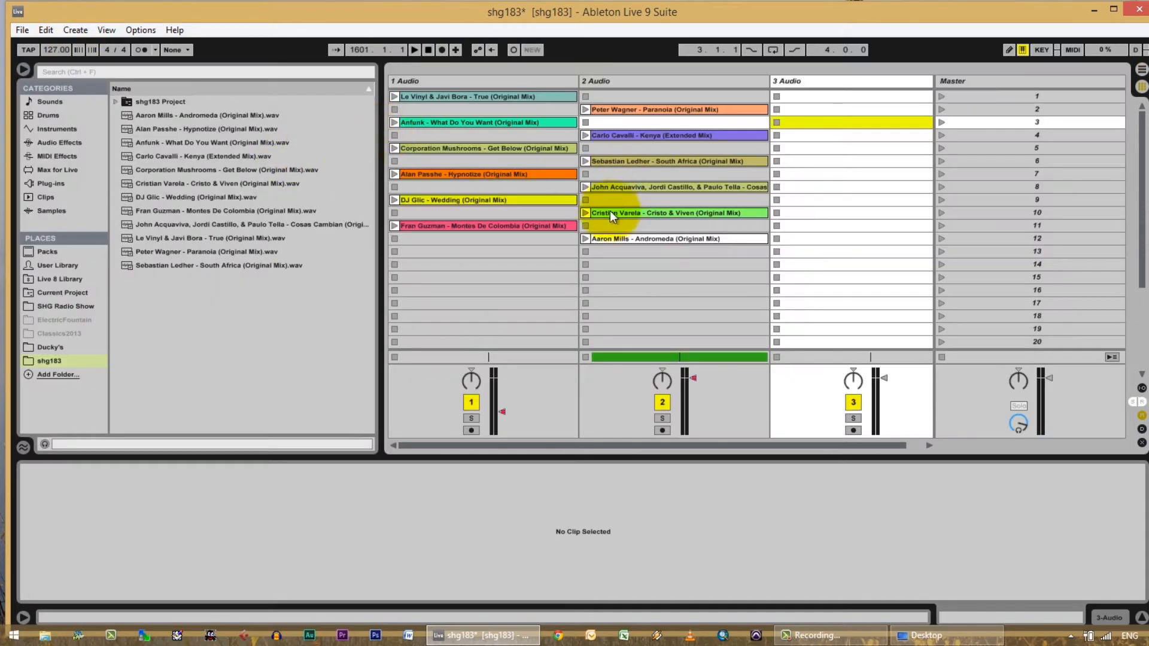
- Switch to the arrangement timeline and select the empty stretch after Cristian Varela
key(Tab)
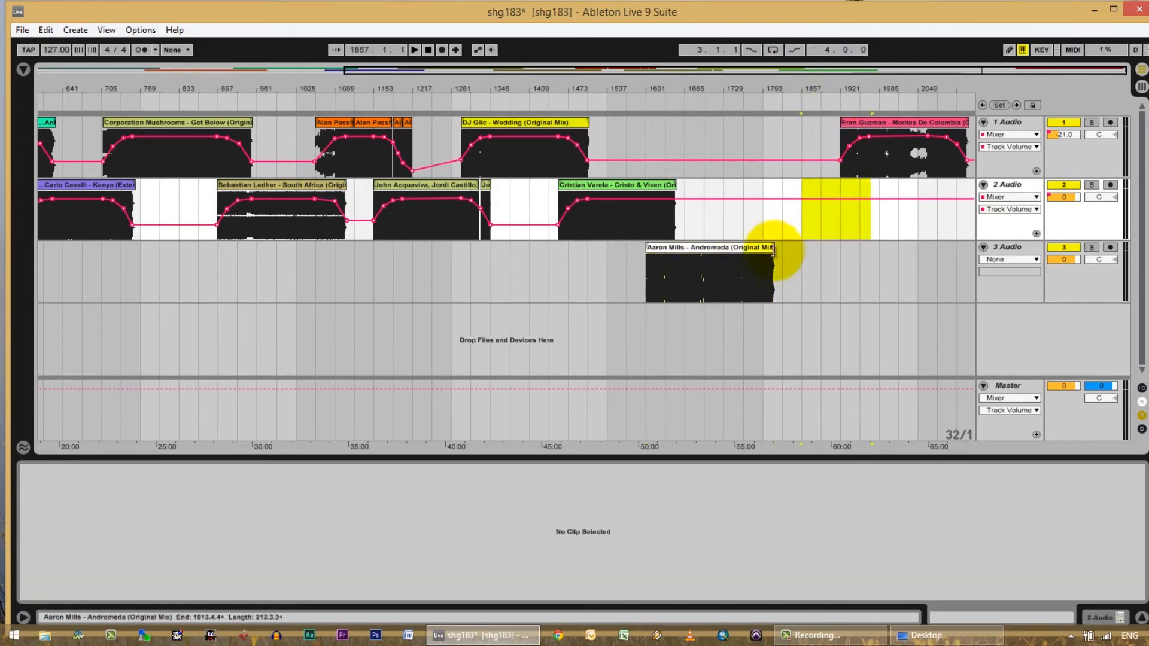
click(707, 271)
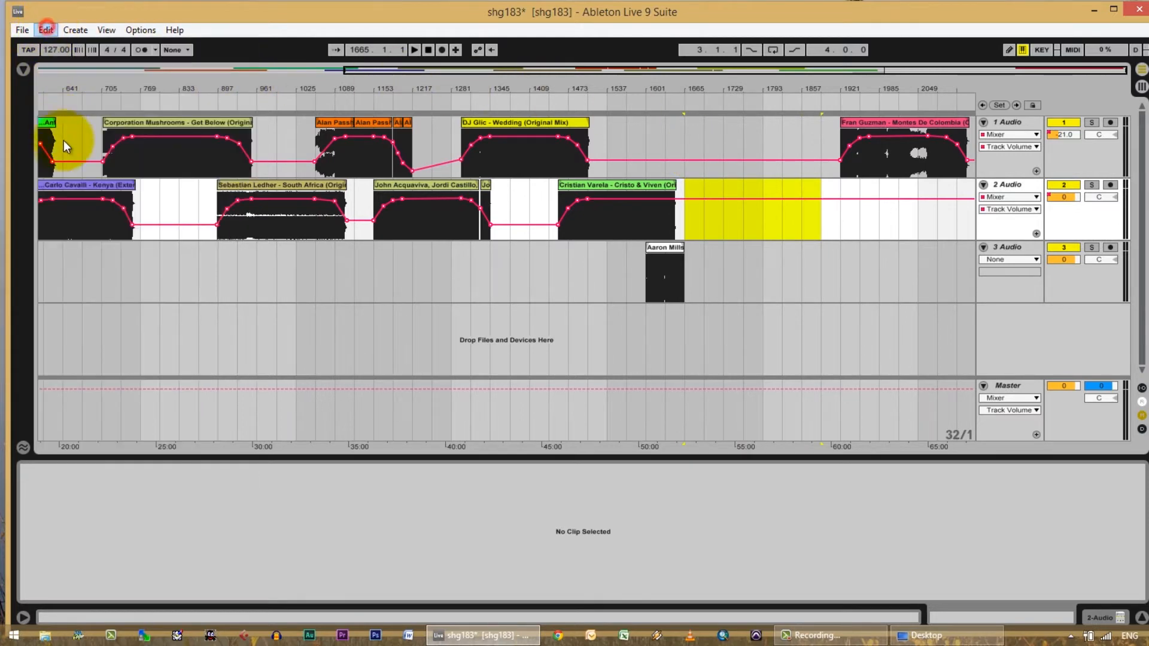
click(46, 28)
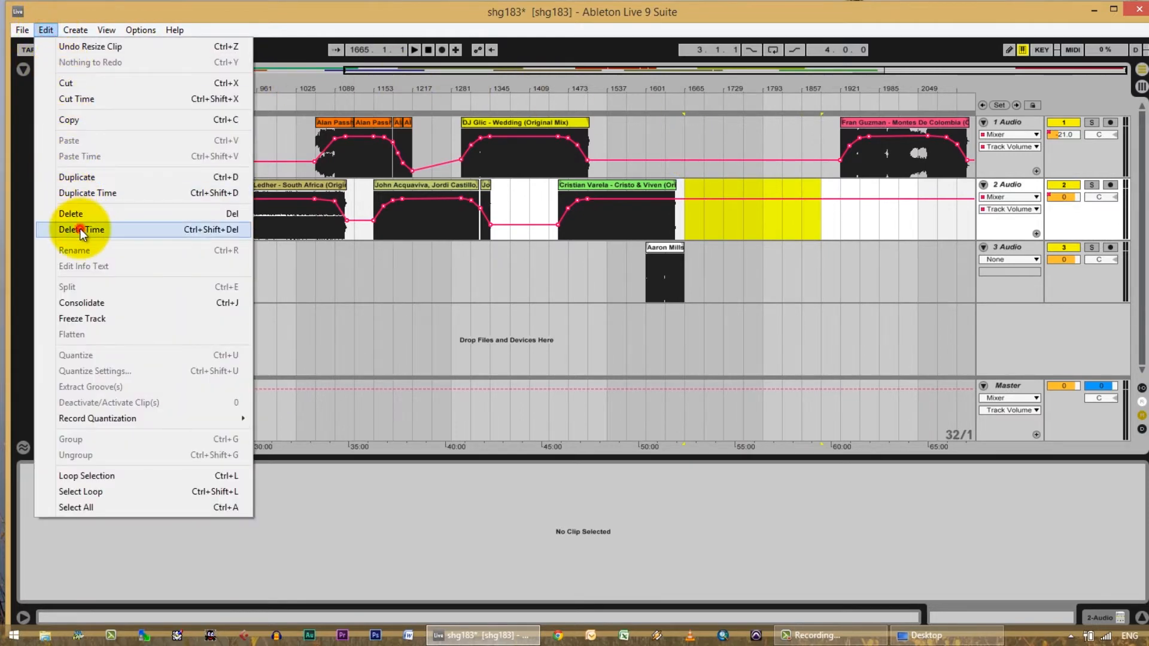
click(81, 230)
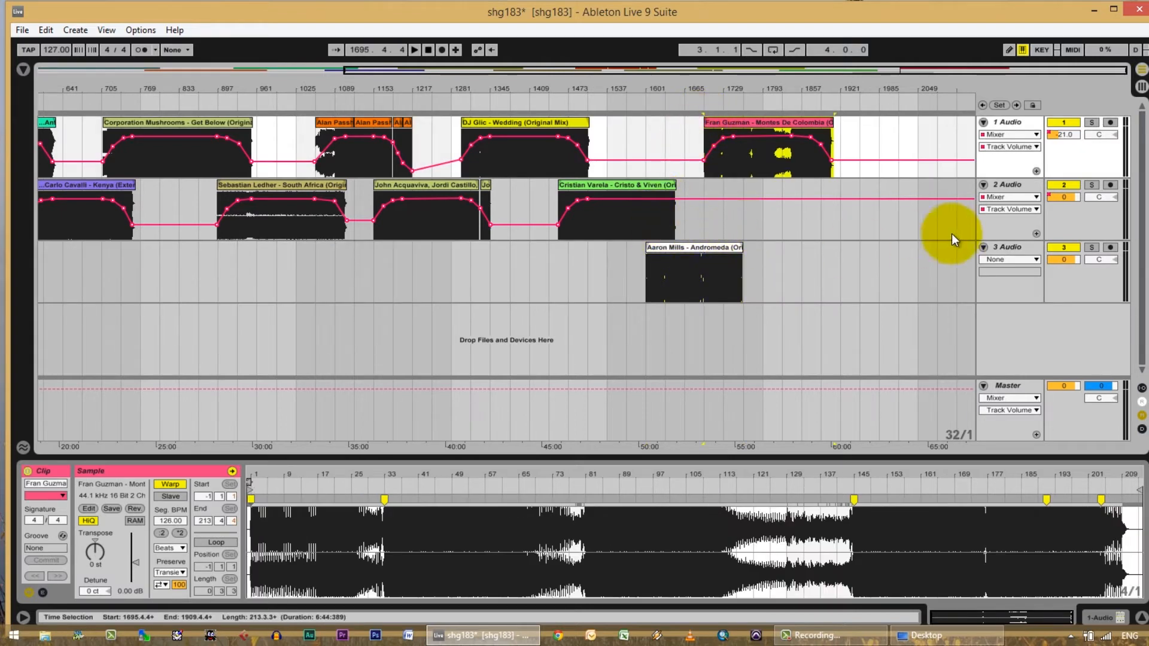
- Show track 3's Mixer > Track Volume automation envelope
click(1007, 260)
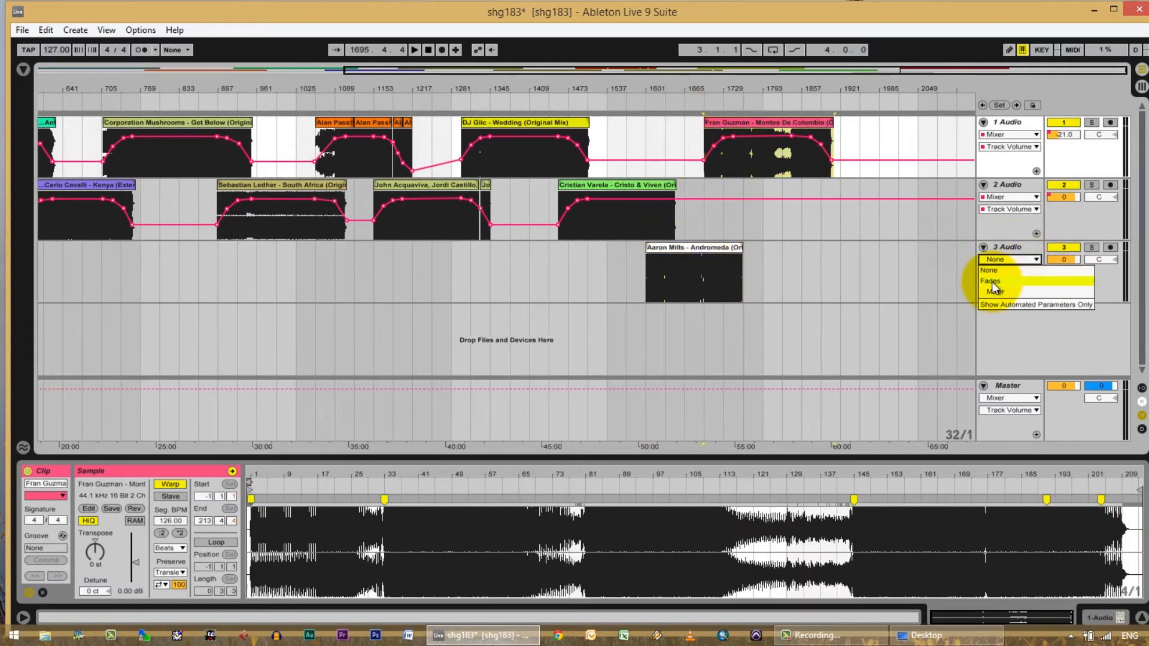
click(1008, 282)
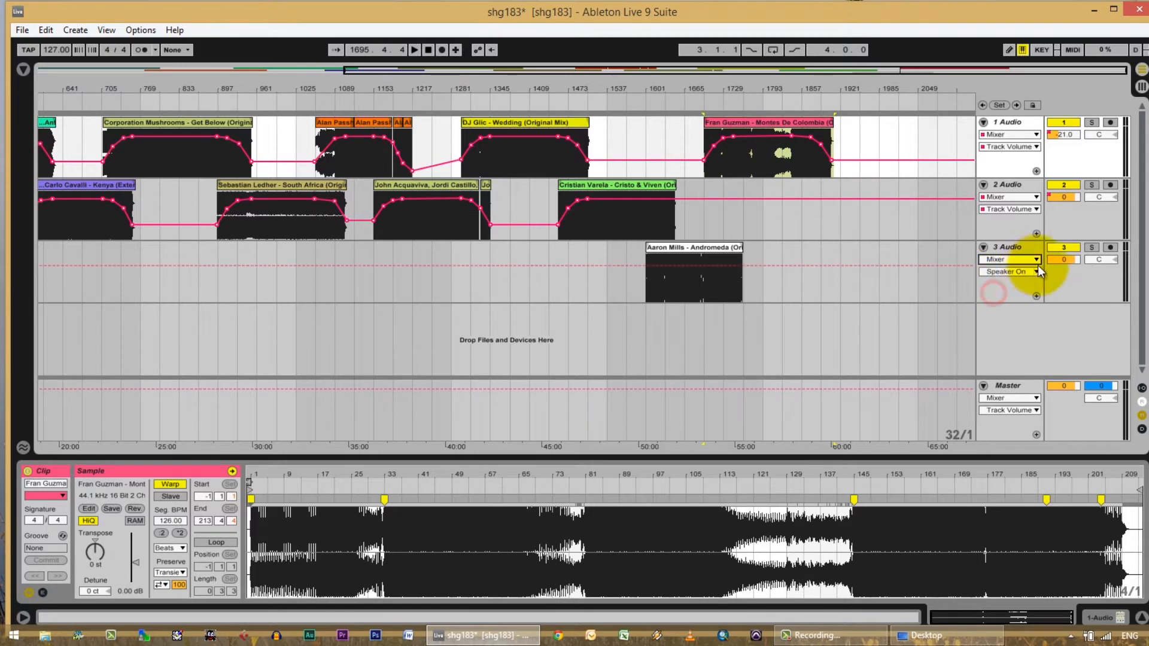
click(1010, 272)
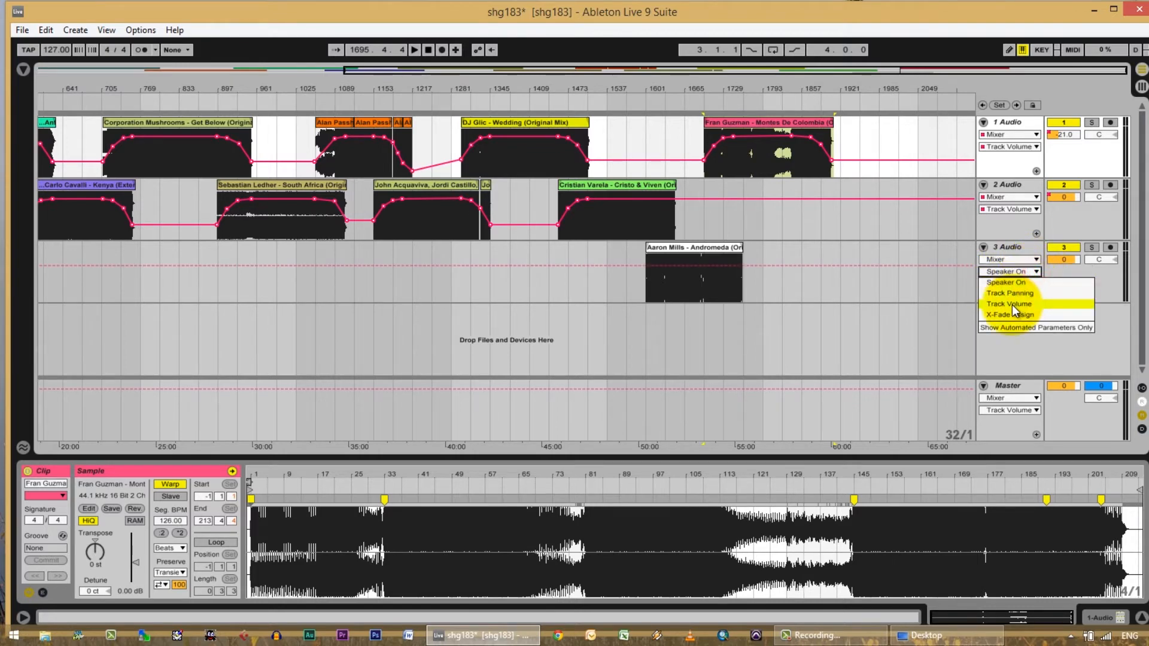
click(1010, 303)
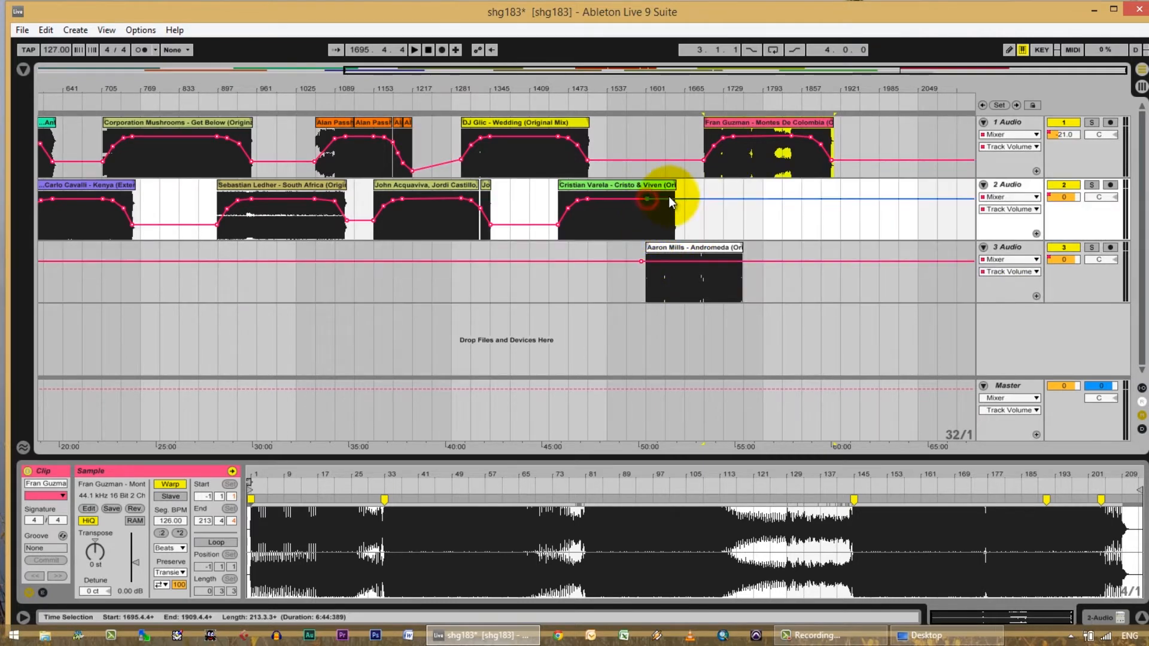
- Fade Cristian Varela to -28 dB while Aaron Mills ramps to 0 dB, then out to -27 dB
drag(651, 200, 657, 213)
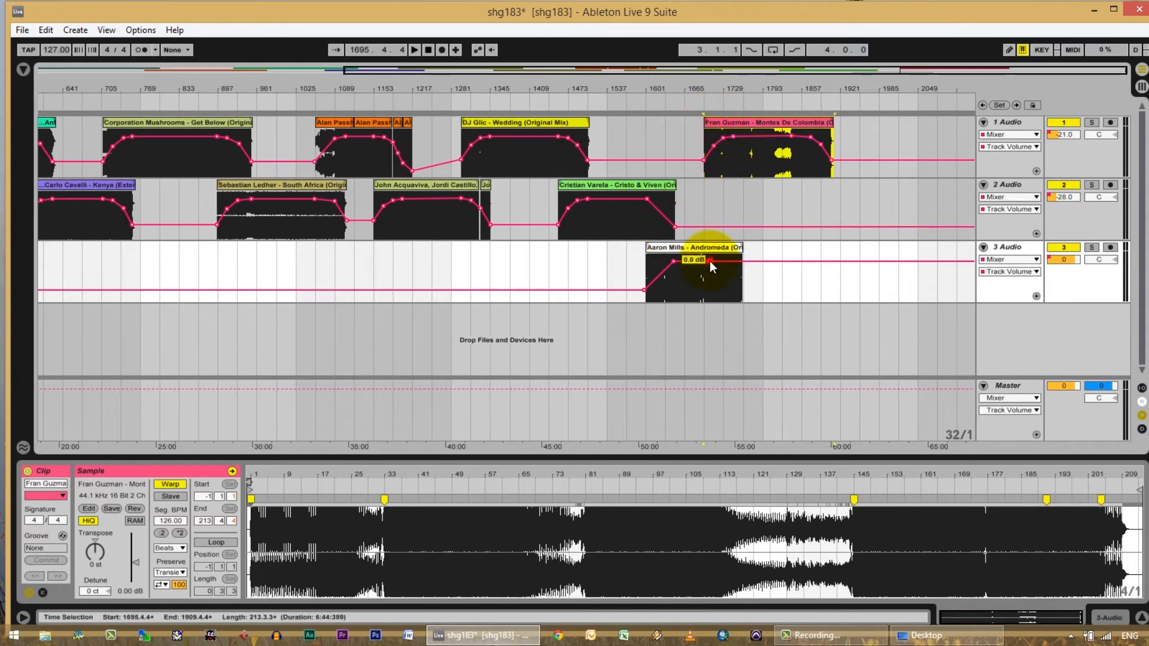
drag(708, 261, 740, 293)
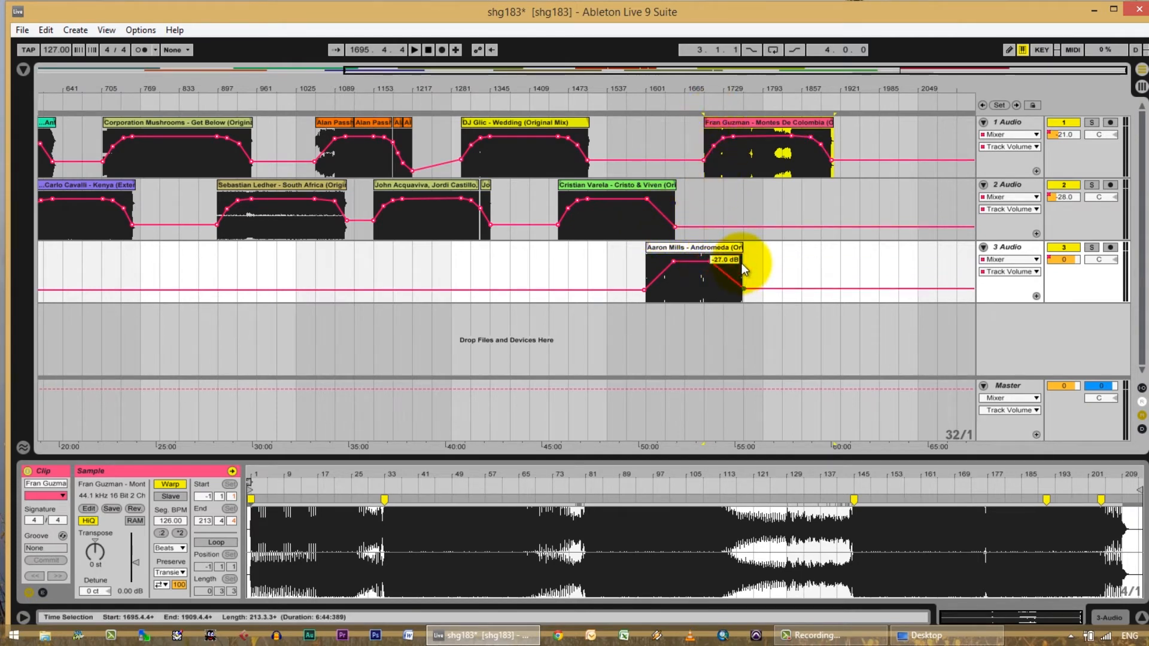